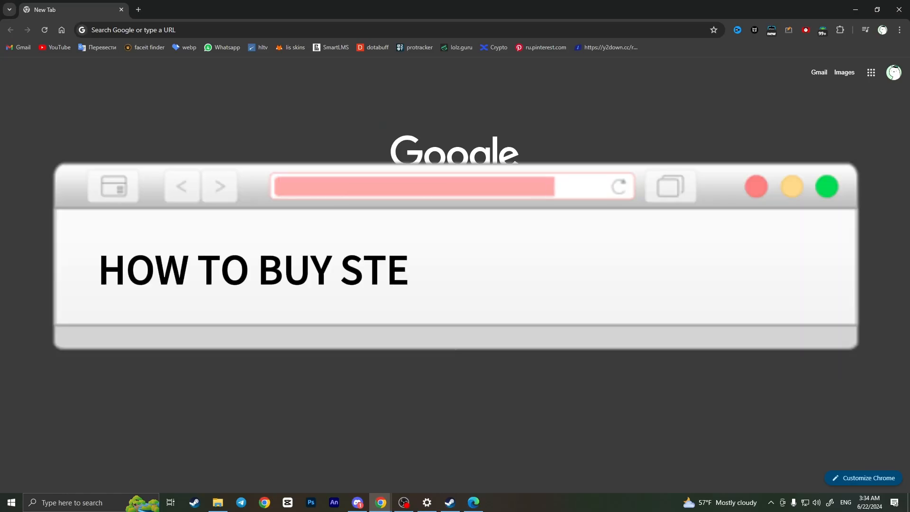
Run the earlier Google search for 'buy steam gift card' from the search history
{"action": "type", "text": "AM GIFT CARD ONLINE"}
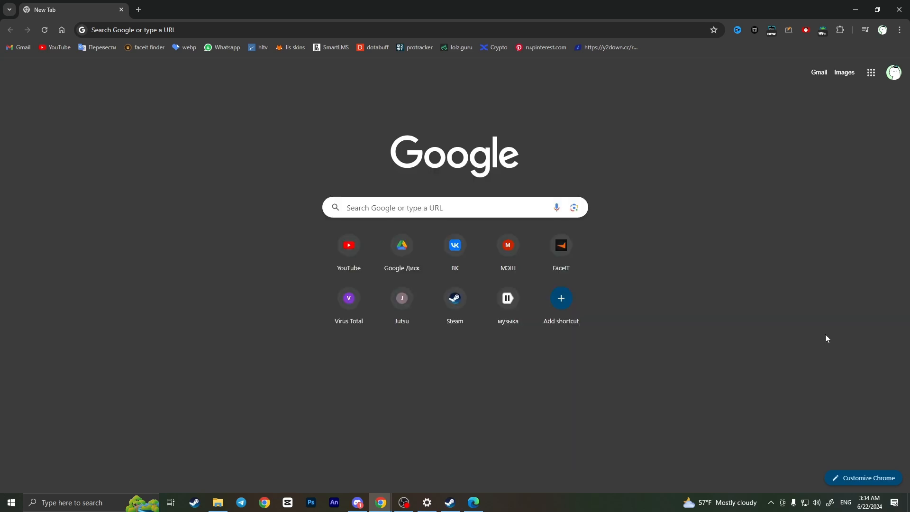
{"action": "mouse_move", "coordinate": [811, 337]}
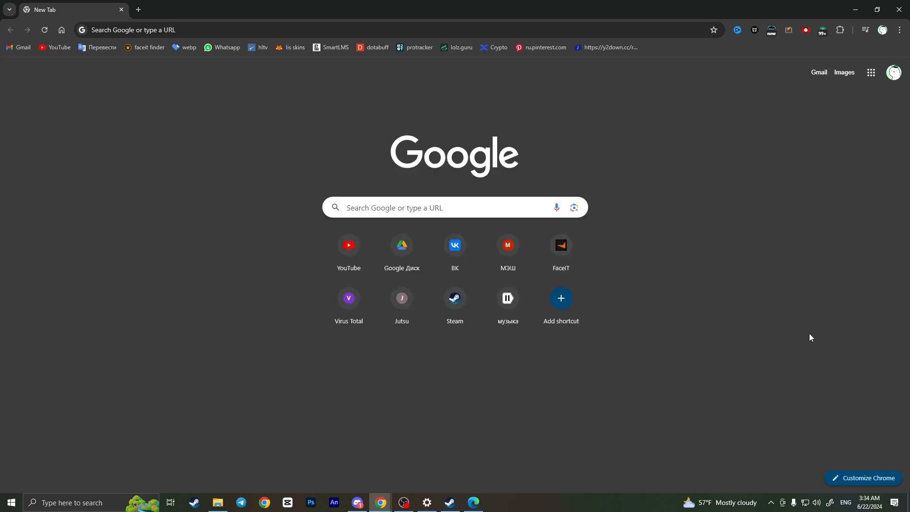
{"action": "mouse_move", "coordinate": [798, 337]}
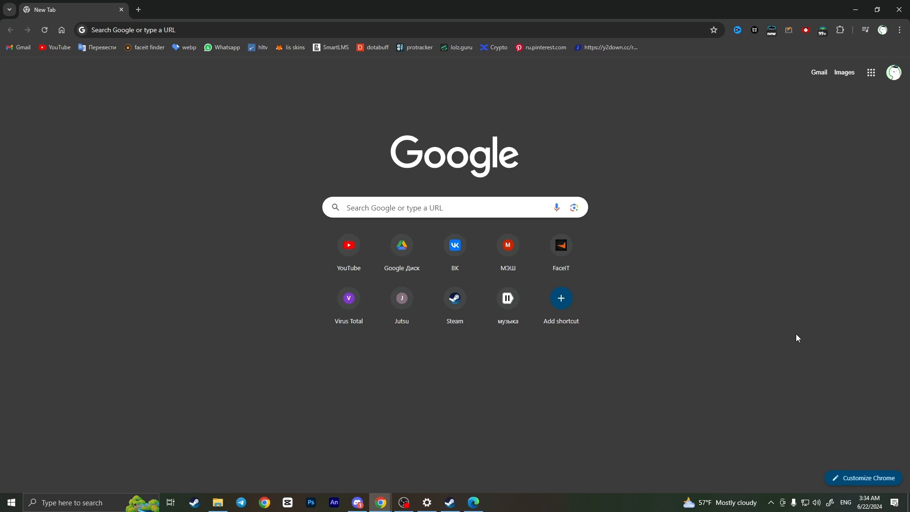
{"action": "mouse_move", "coordinate": [467, 127]}
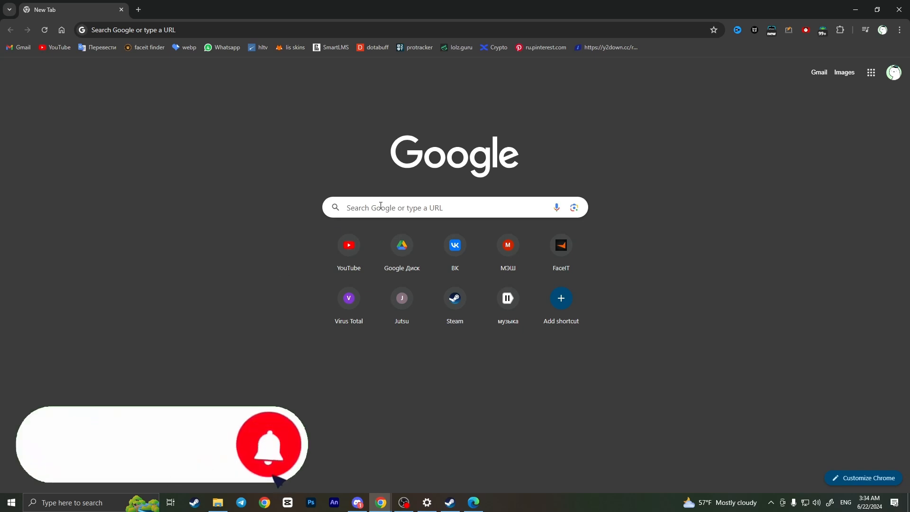
{"action": "left_click", "coordinate": [393, 207]}
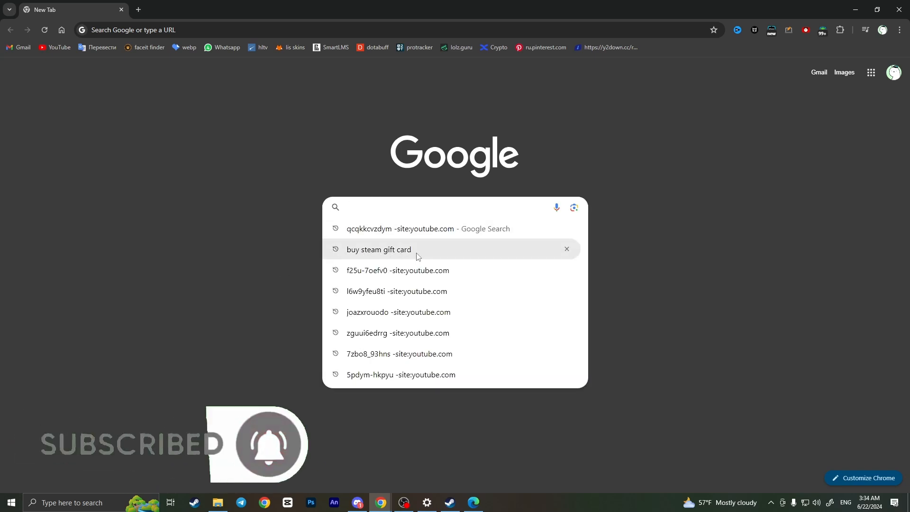
{"action": "left_click", "coordinate": [379, 249]}
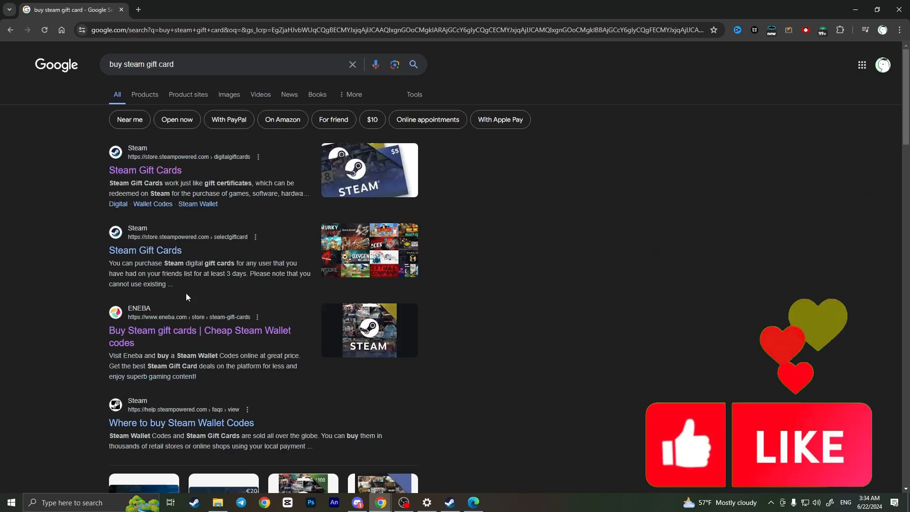
{"action": "mouse_move", "coordinate": [168, 333]}
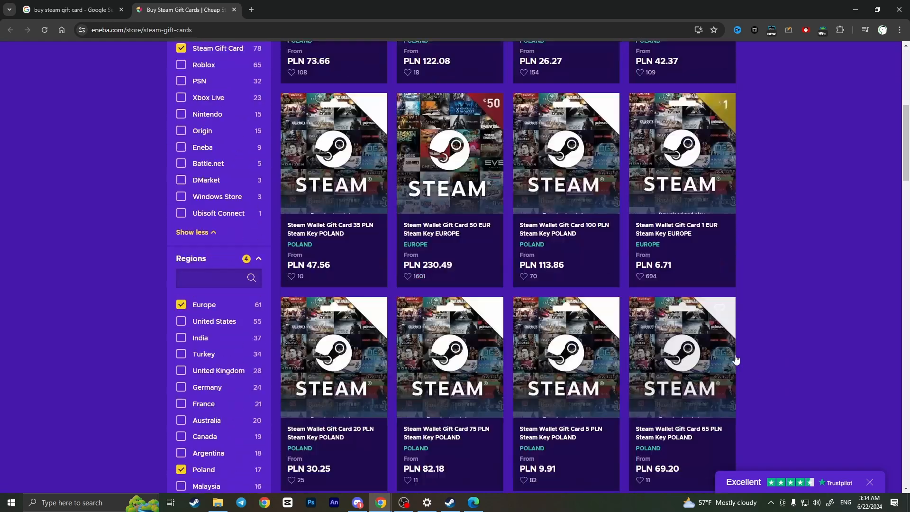
Sort Eneba's Steam gift card listings by Price: Low to High
{"action": "scroll", "scroll_direction": "down", "scroll_amount": 3}
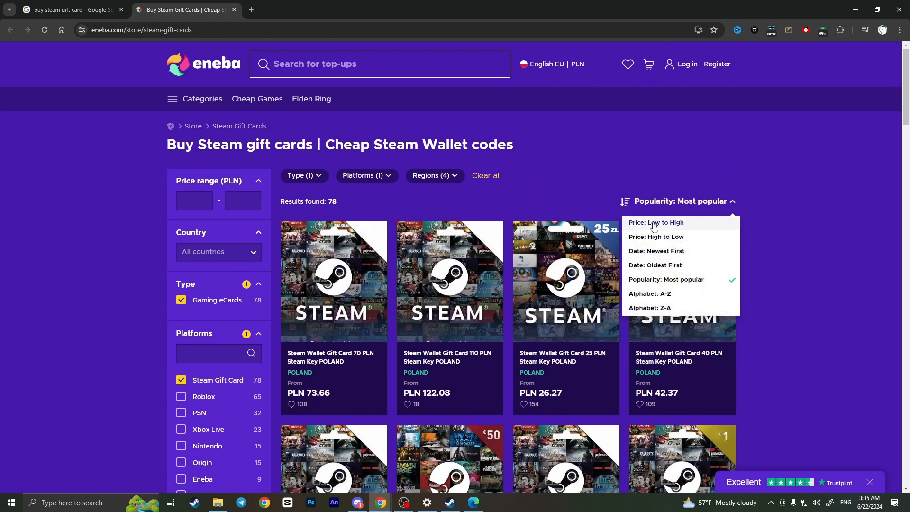
{"action": "left_click", "coordinate": [655, 222]}
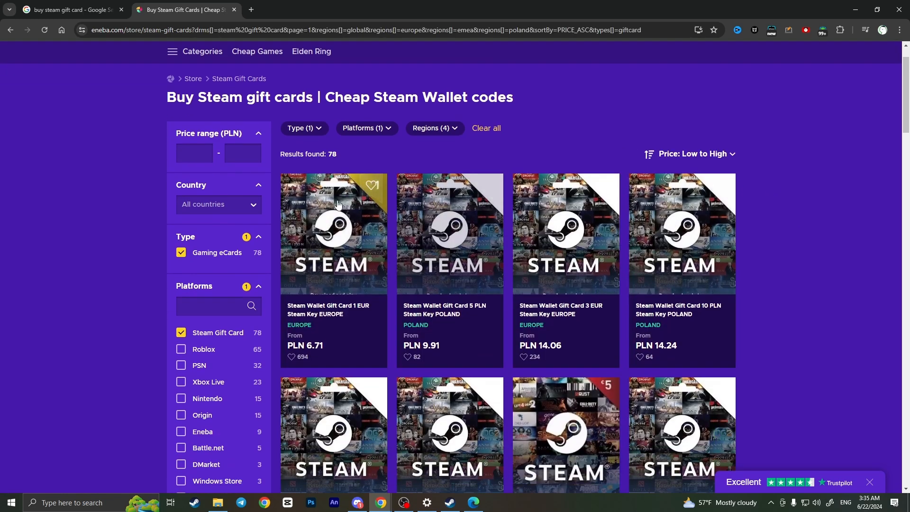
{"action": "mouse_move", "coordinate": [313, 313]}
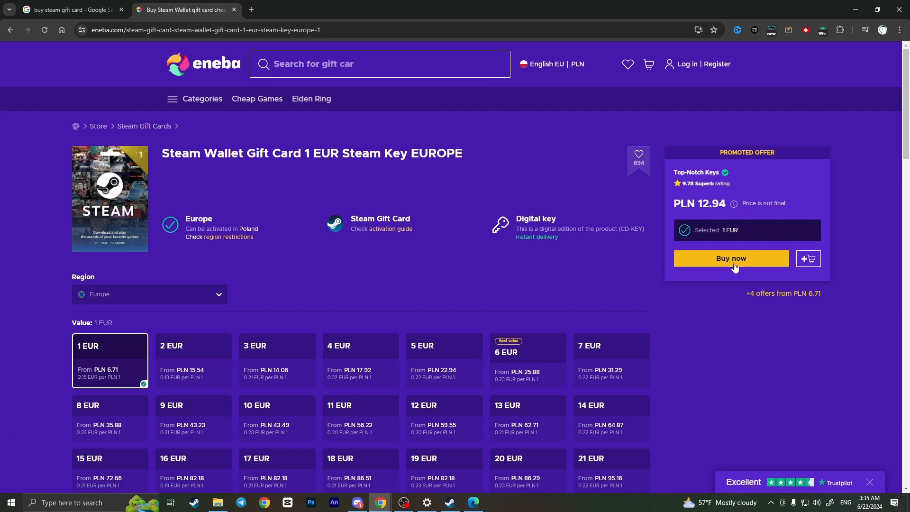
Buy the Steam Wallet Gift Card 1 EUR Europe key now, landing in a PLN 12.94 cart
{"action": "left_click", "coordinate": [731, 258]}
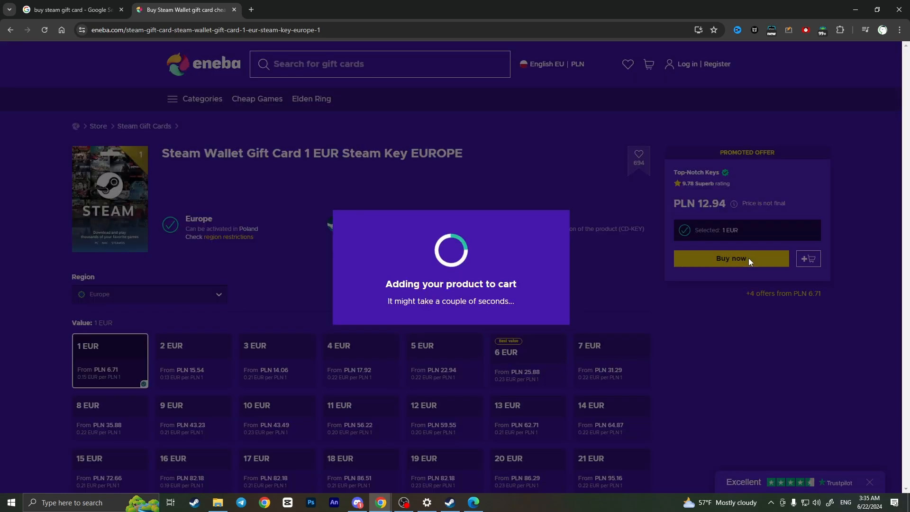
{"action": "left_click", "coordinate": [731, 258]}
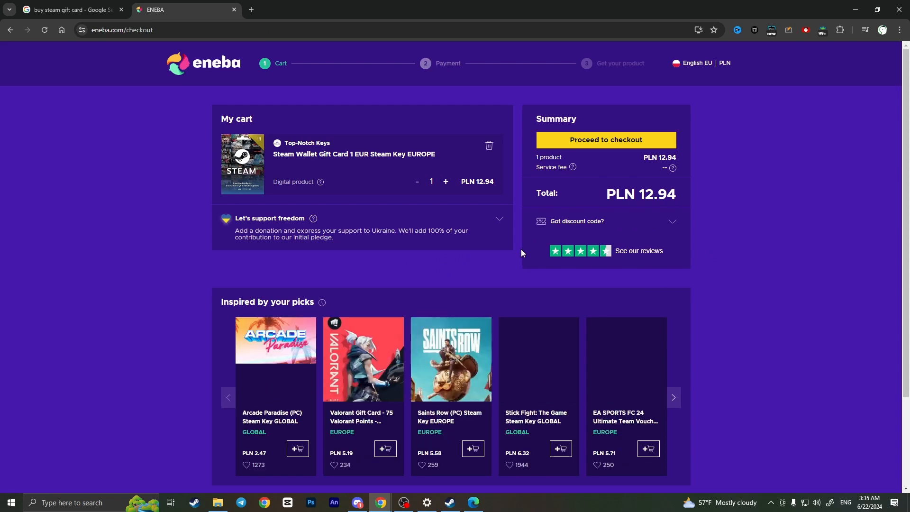
{"action": "scroll", "scroll_direction": "down", "scroll_amount": 3}
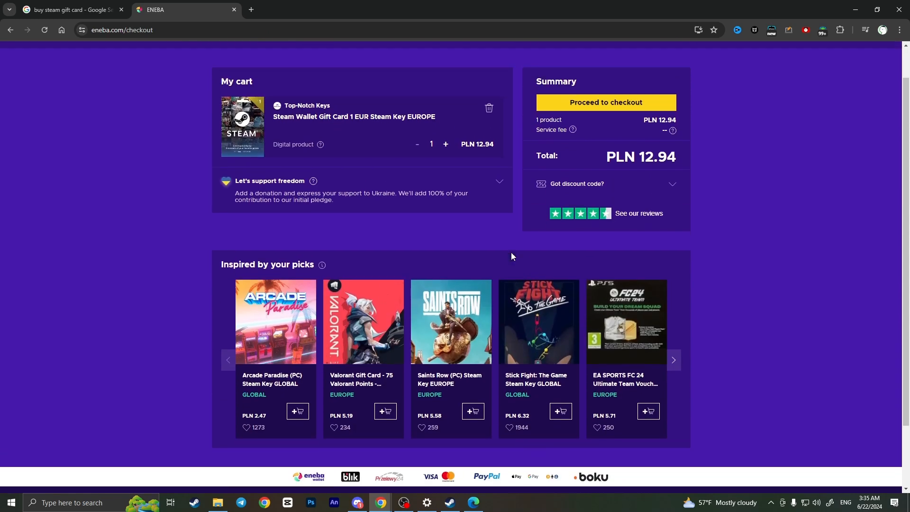